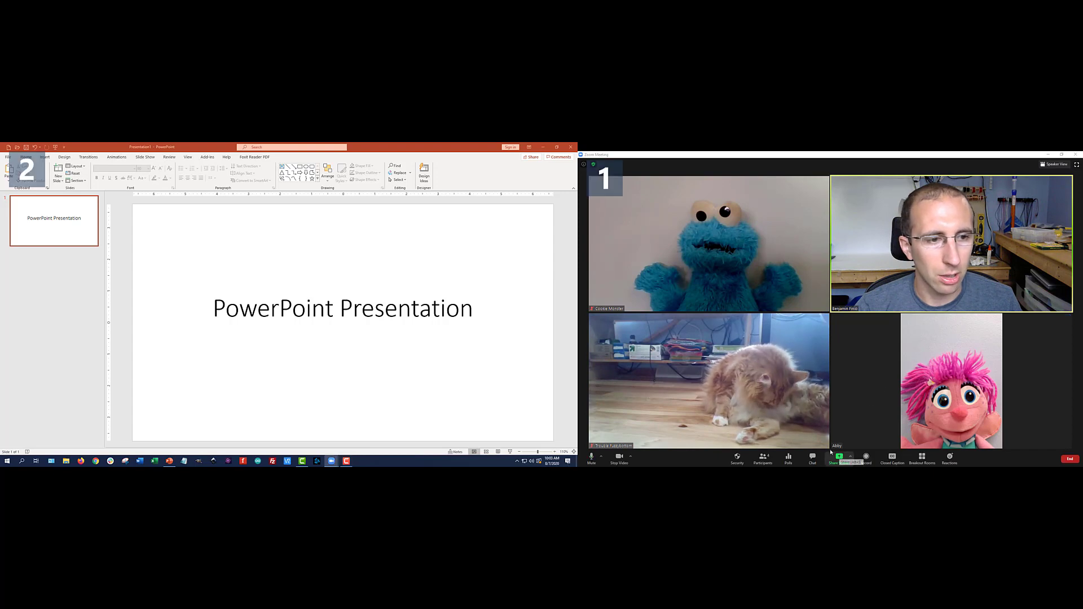
- Share the PowerPoint Presentation window with the meeting via Share Screen
{"action": "left_click", "coordinate": [838, 458]}
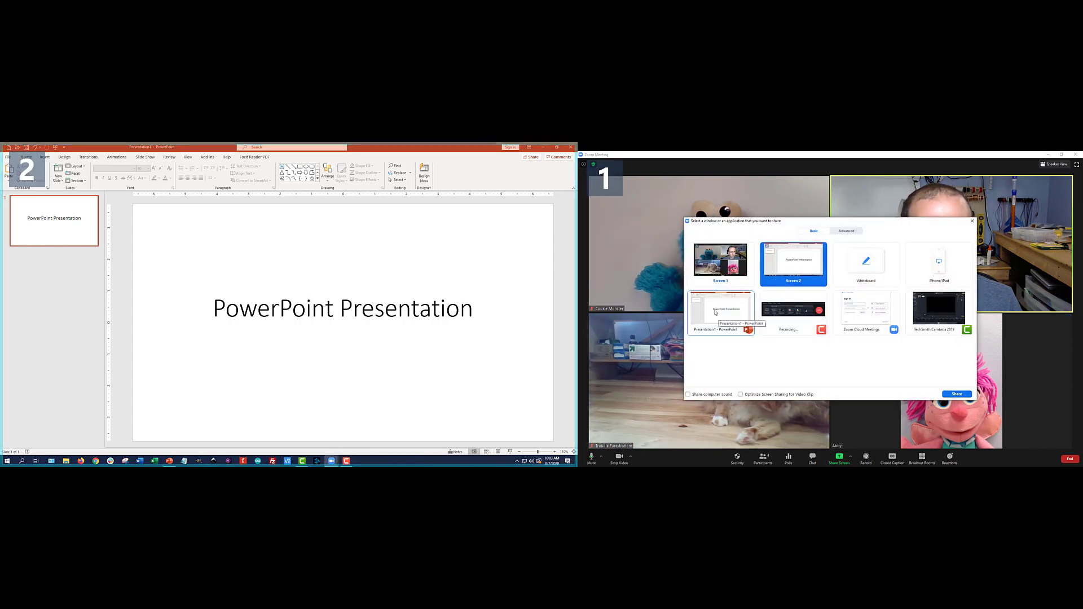
{"action": "left_click", "coordinate": [721, 311]}
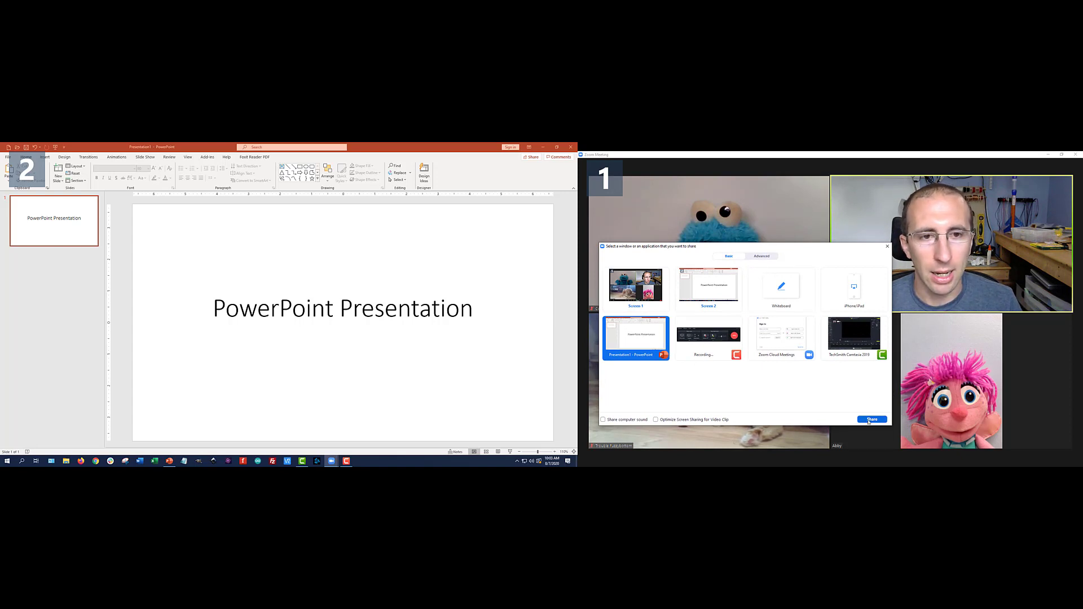
{"action": "left_click", "coordinate": [871, 420]}
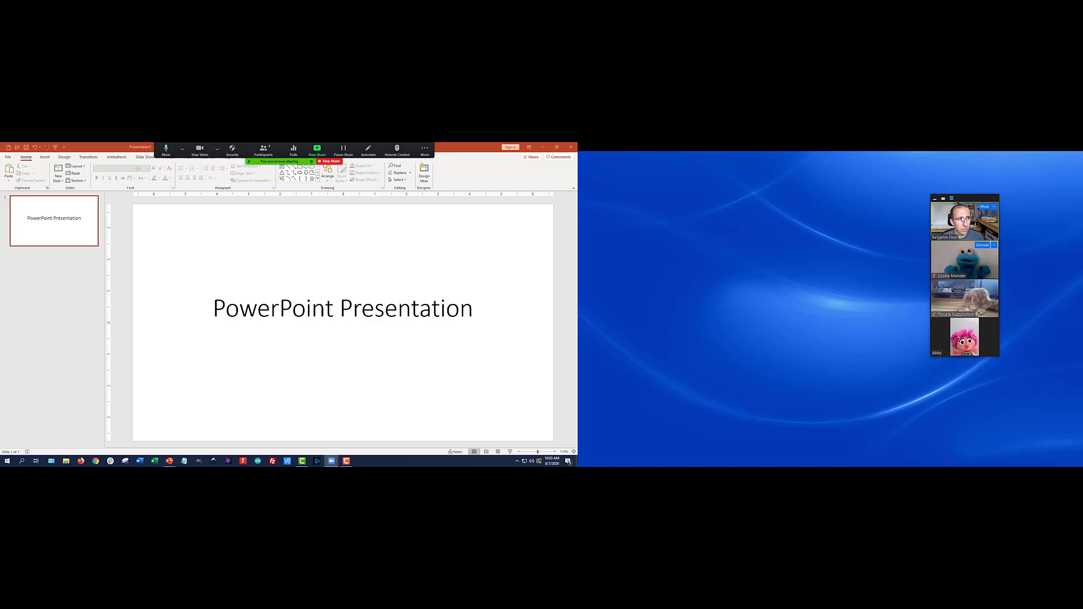
- Drag the floating participant video strip from the right edge toward the monitor's middle
{"action": "left_click_drag", "start_coordinate": [964, 198], "coordinate": [779, 195]}
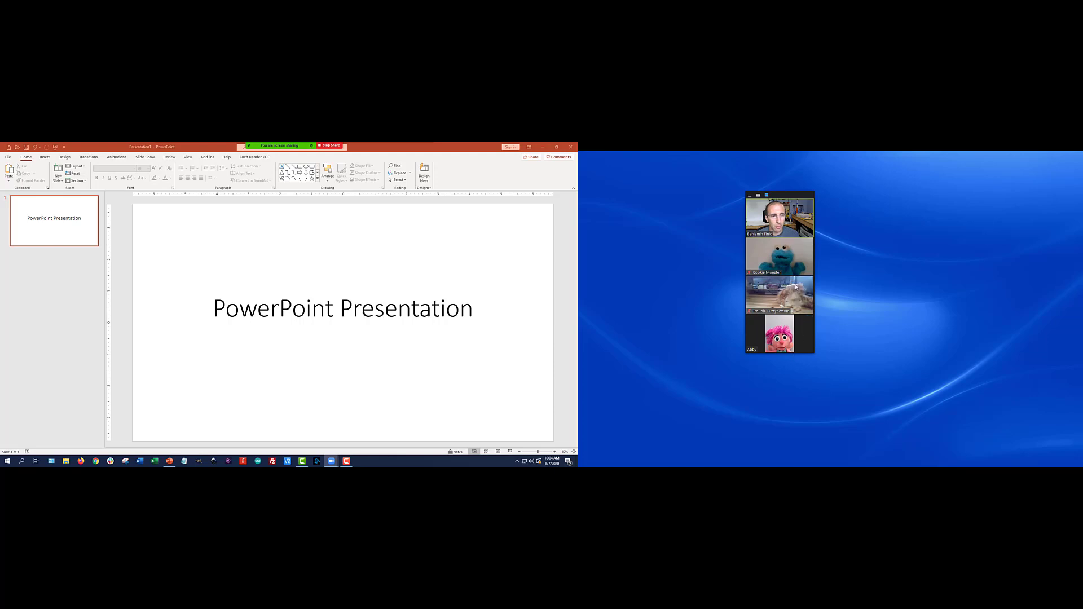
{"action": "mouse_move", "coordinate": [726, 258]}
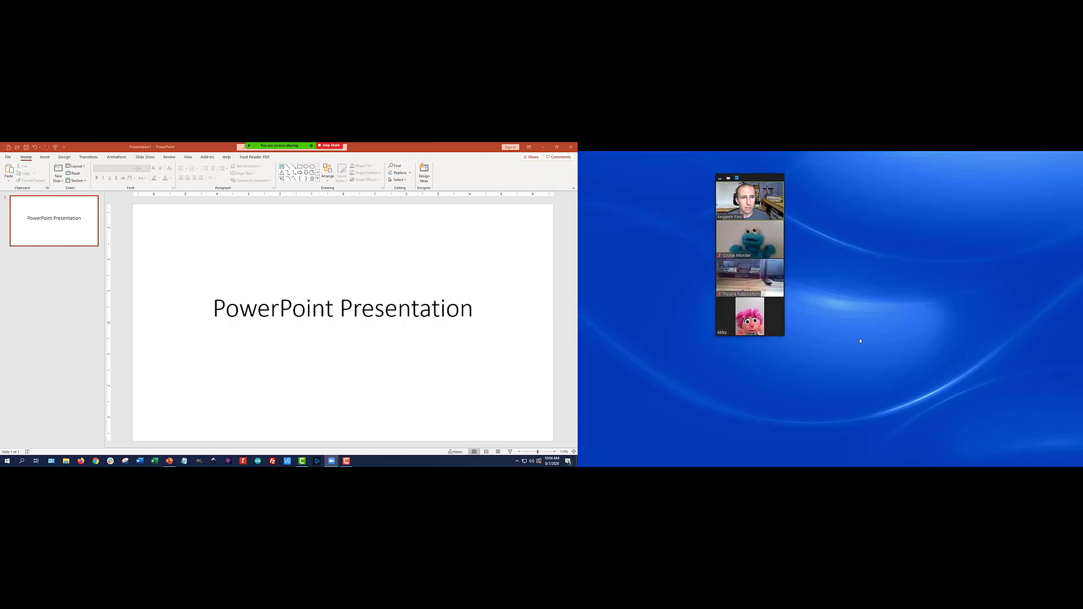
{"action": "mouse_move", "coordinate": [684, 215]}
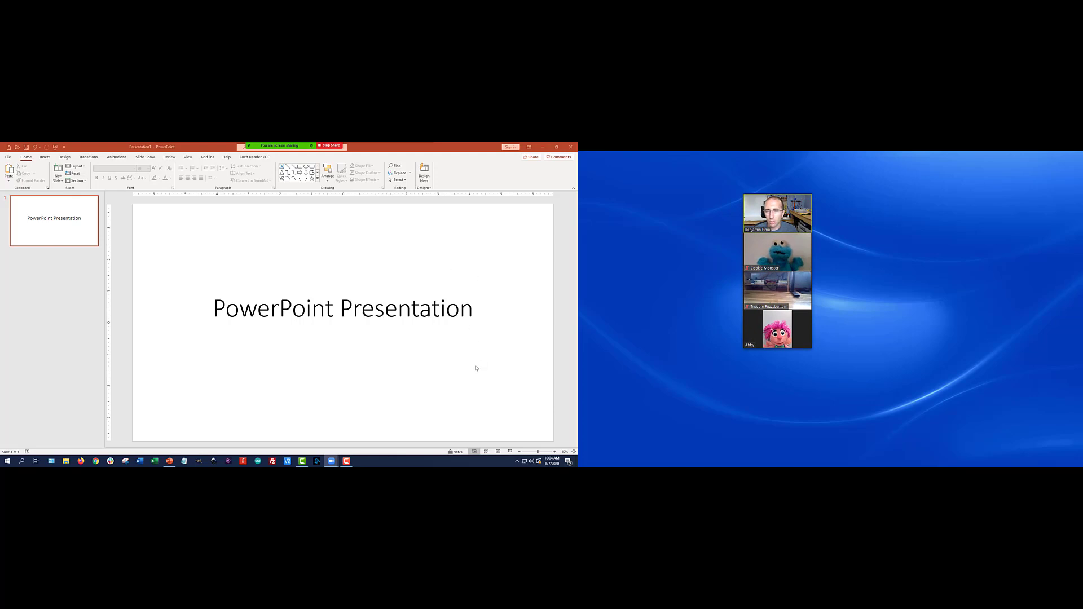
{"action": "mouse_move", "coordinate": [410, 307]}
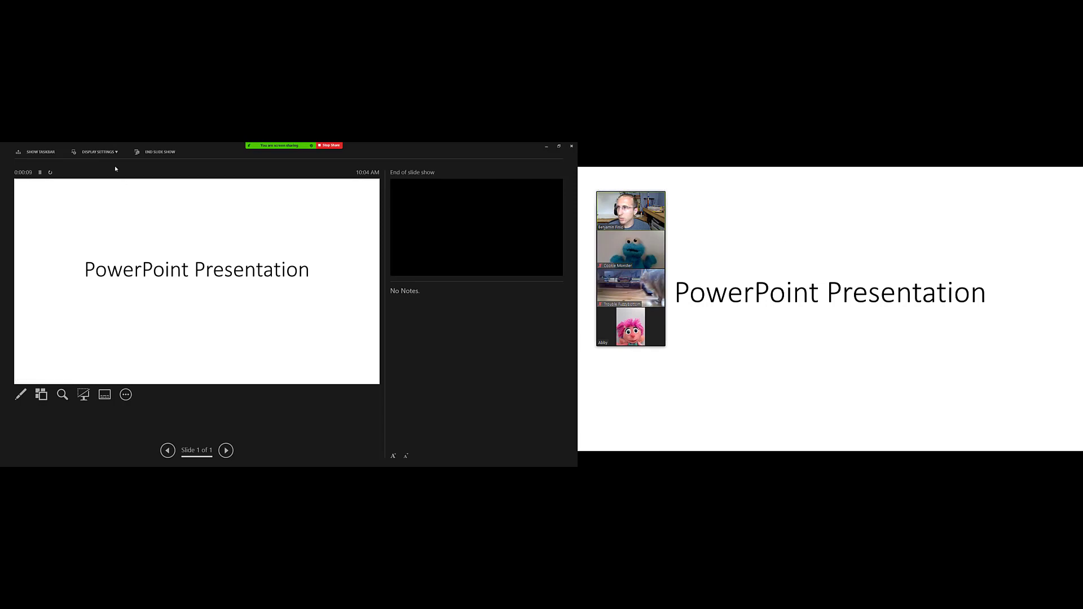
- Start the slide show and swap presenter view and slide show between the two monitors
{"action": "left_click", "coordinate": [96, 151]}
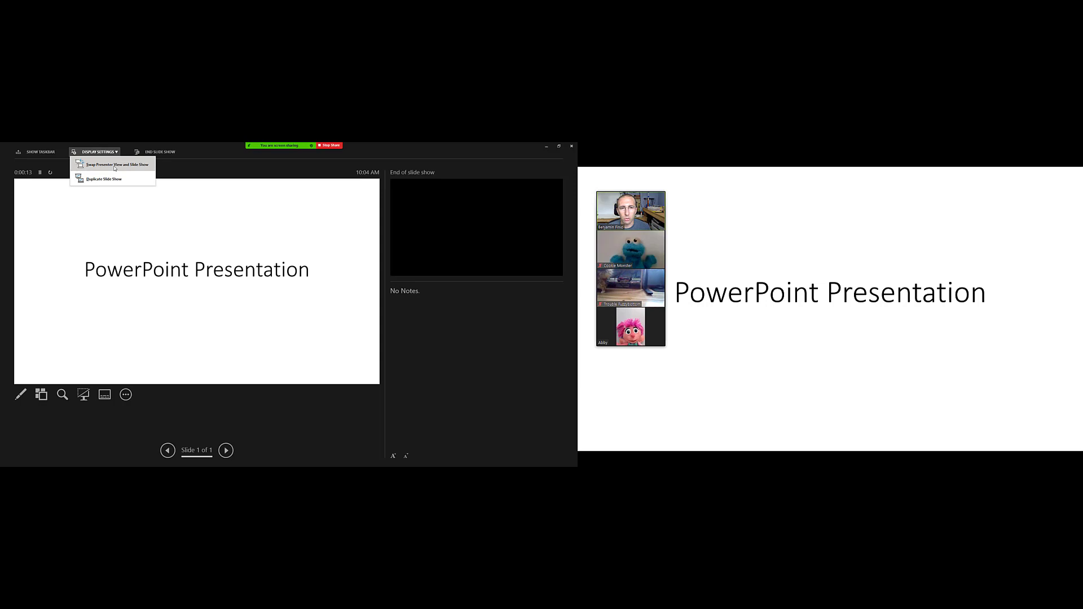
{"action": "left_click", "coordinate": [115, 165]}
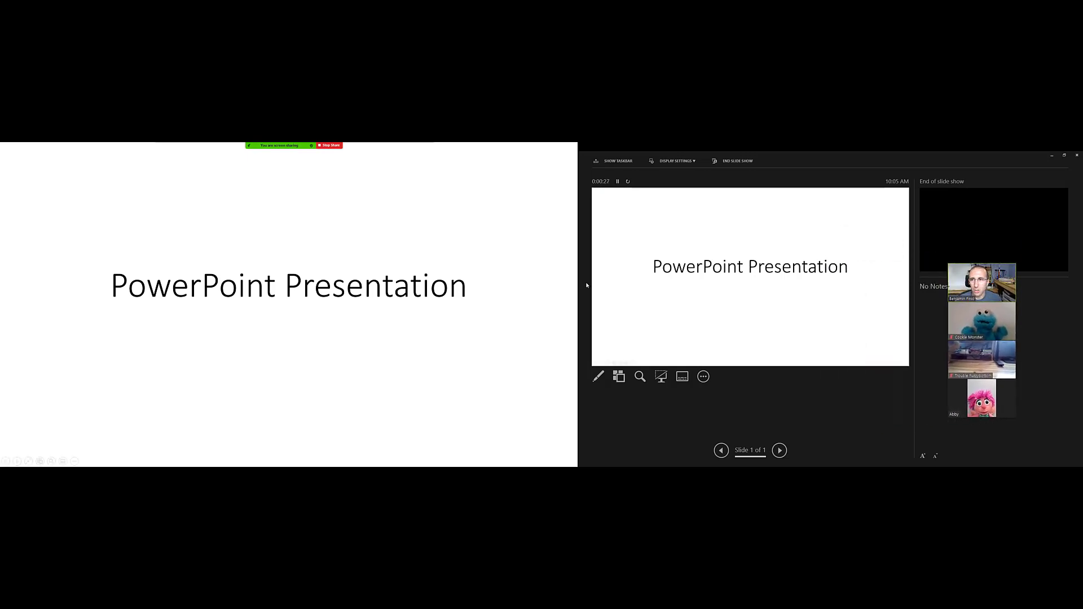
{"action": "left_click", "coordinate": [674, 161]}
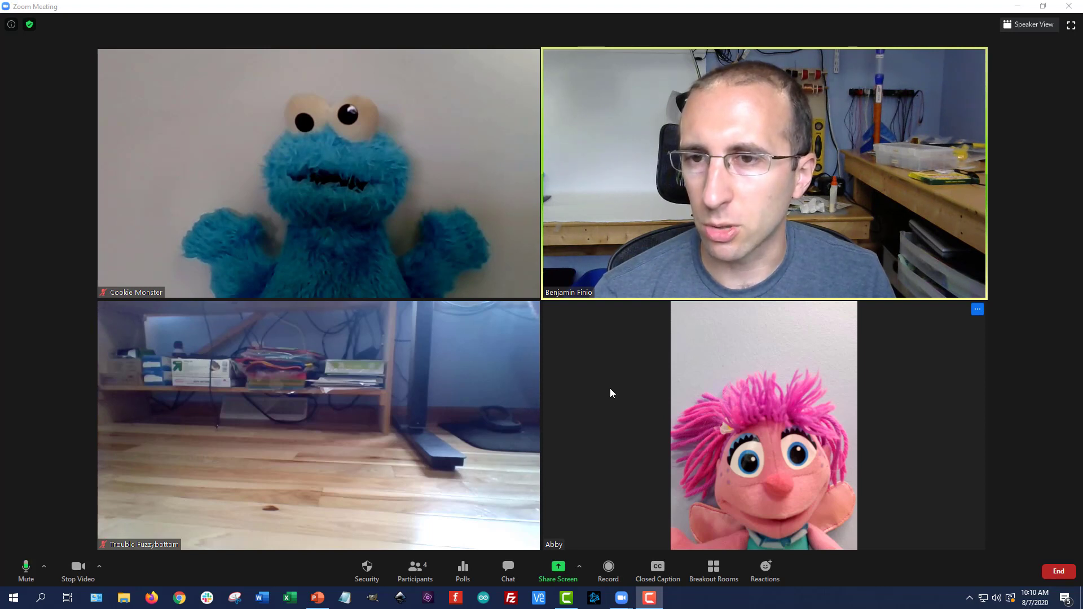
{"action": "mouse_move", "coordinate": [181, 571]}
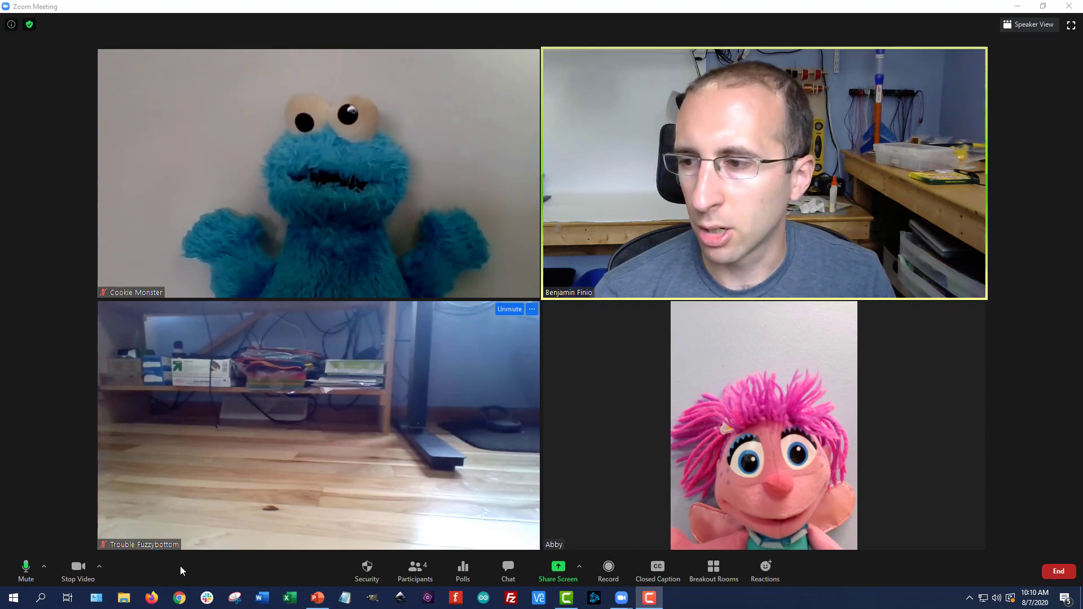
- Enable Use dual monitors in Zoom's General video settings and close the dialog
{"action": "left_click", "coordinate": [99, 565]}
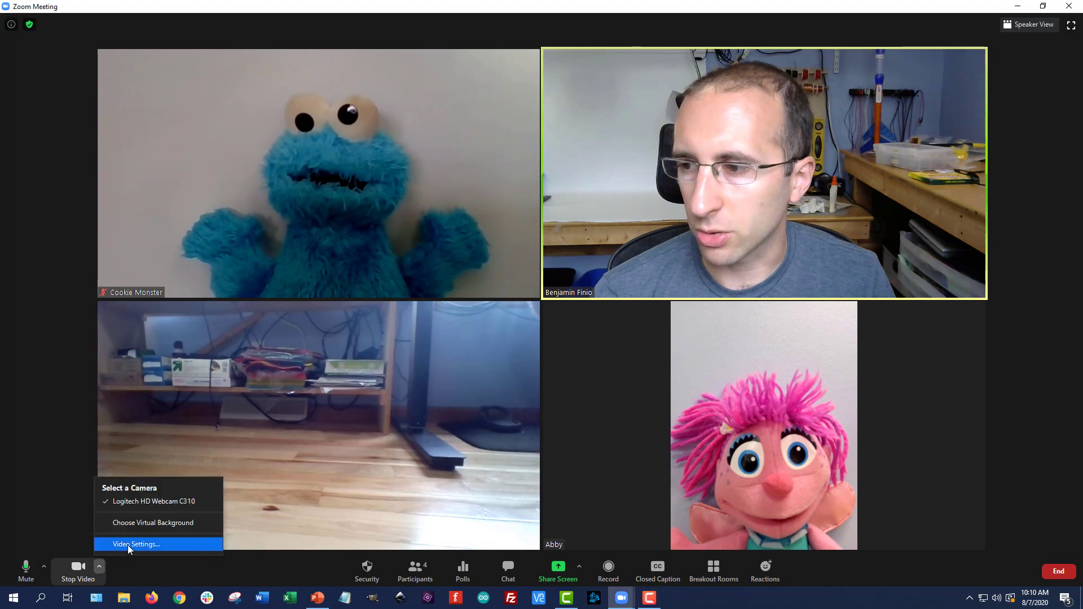
{"action": "left_click", "coordinate": [136, 543]}
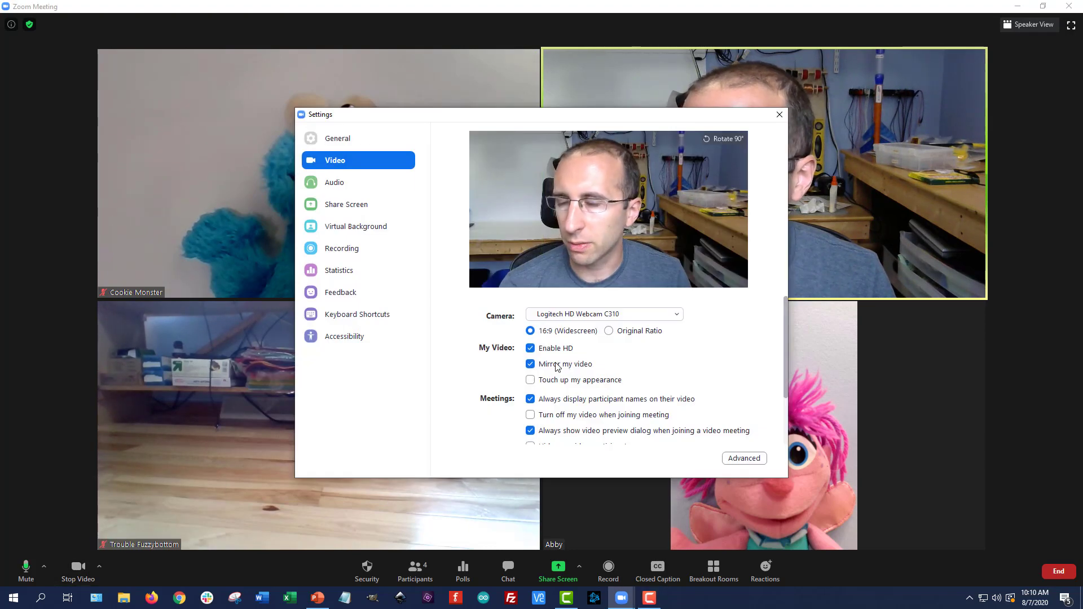
{"action": "left_click", "coordinate": [337, 138]}
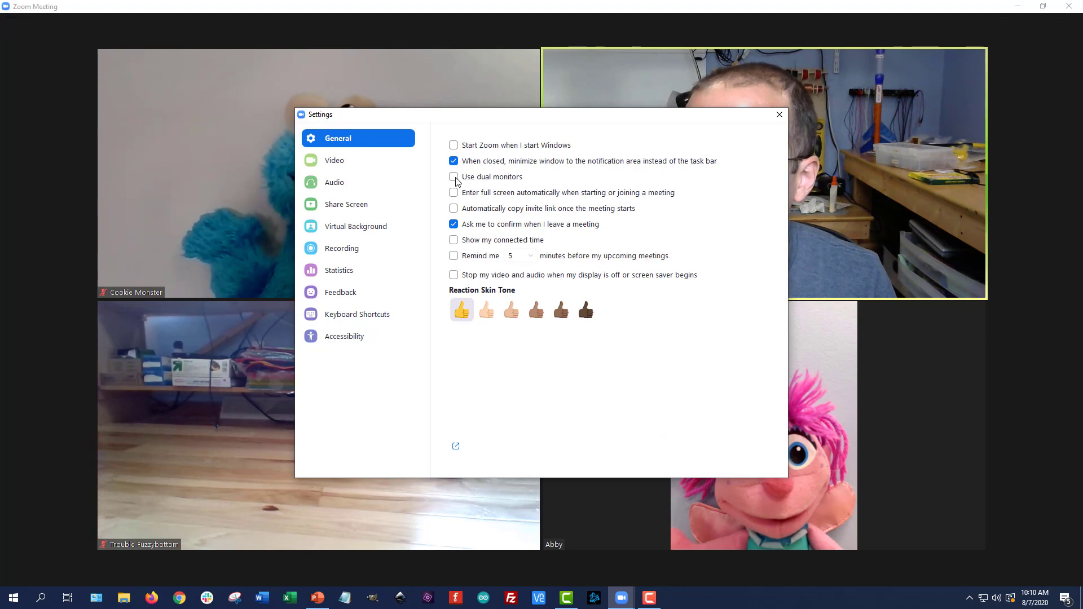
{"action": "left_click", "coordinate": [453, 177]}
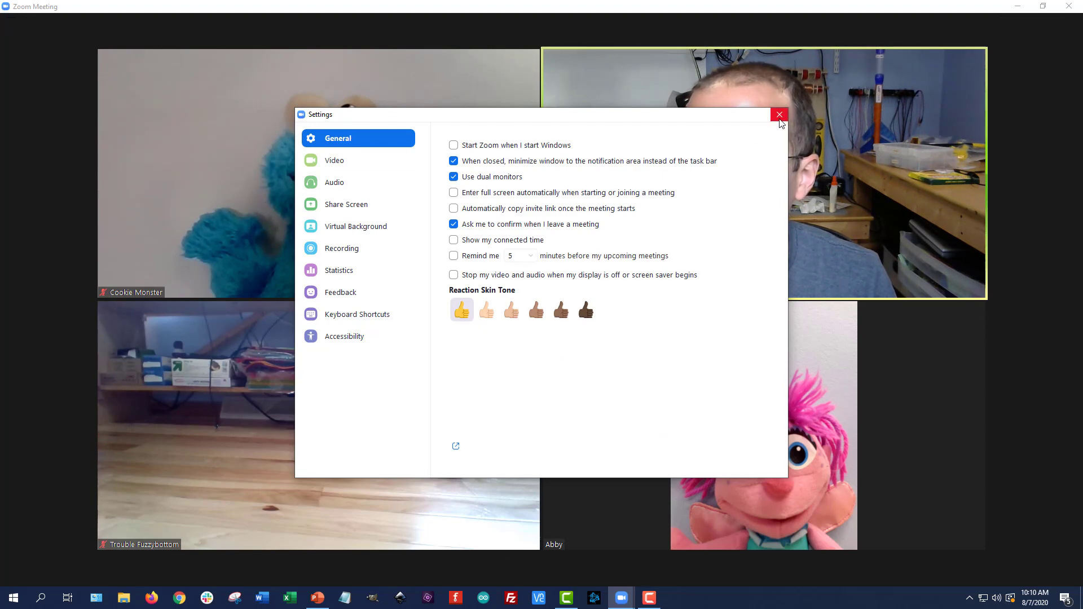
{"action": "left_click", "coordinate": [779, 114]}
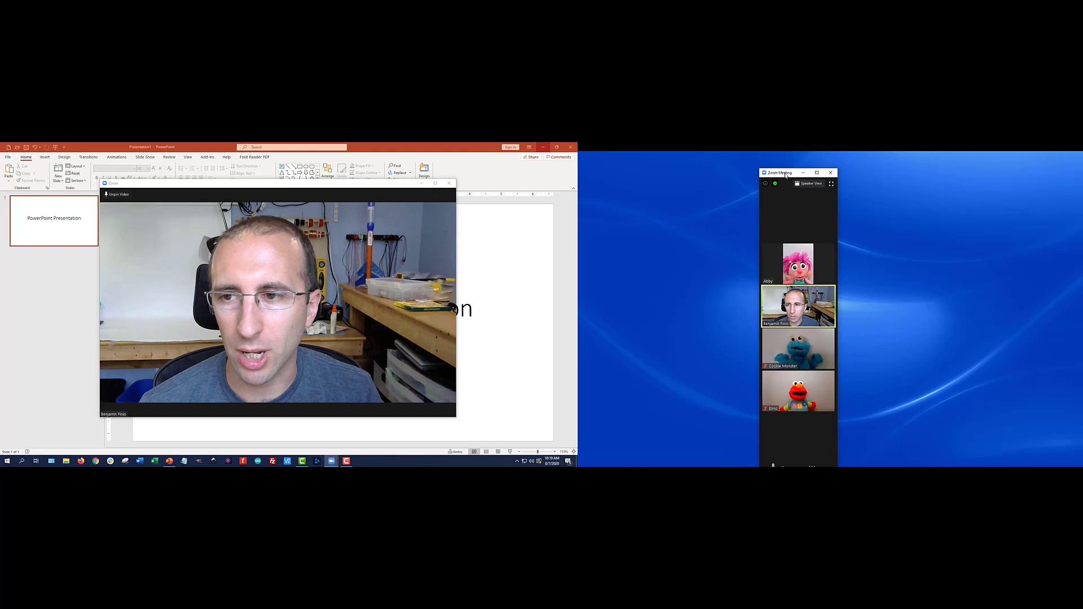
- Pin a participant's video in the second window, then switch the meeting to Gallery View
{"action": "left_click", "coordinate": [815, 171]}
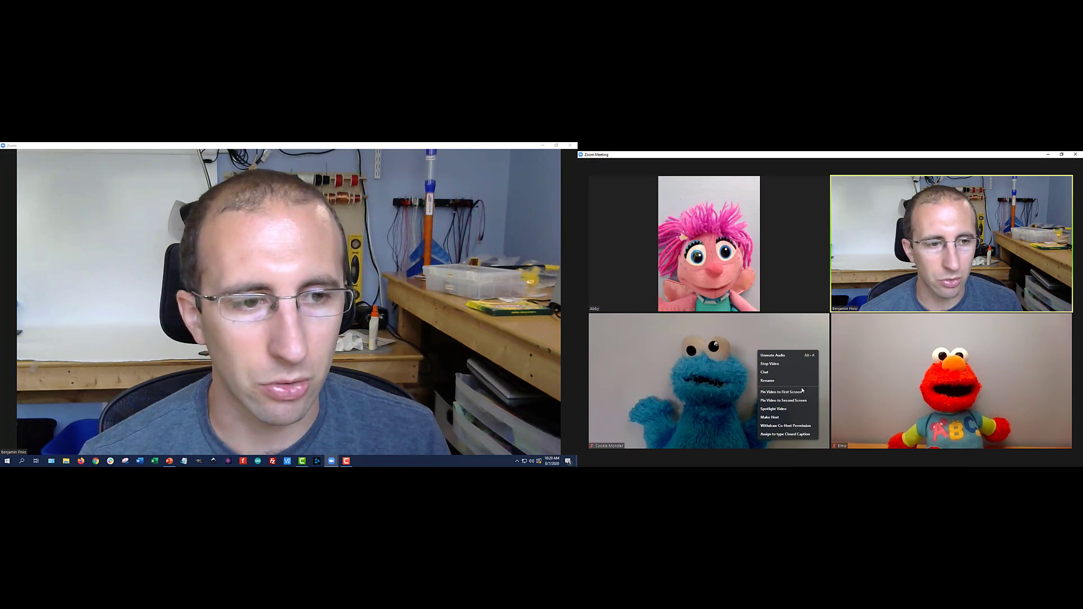
{"action": "left_click", "coordinate": [780, 391]}
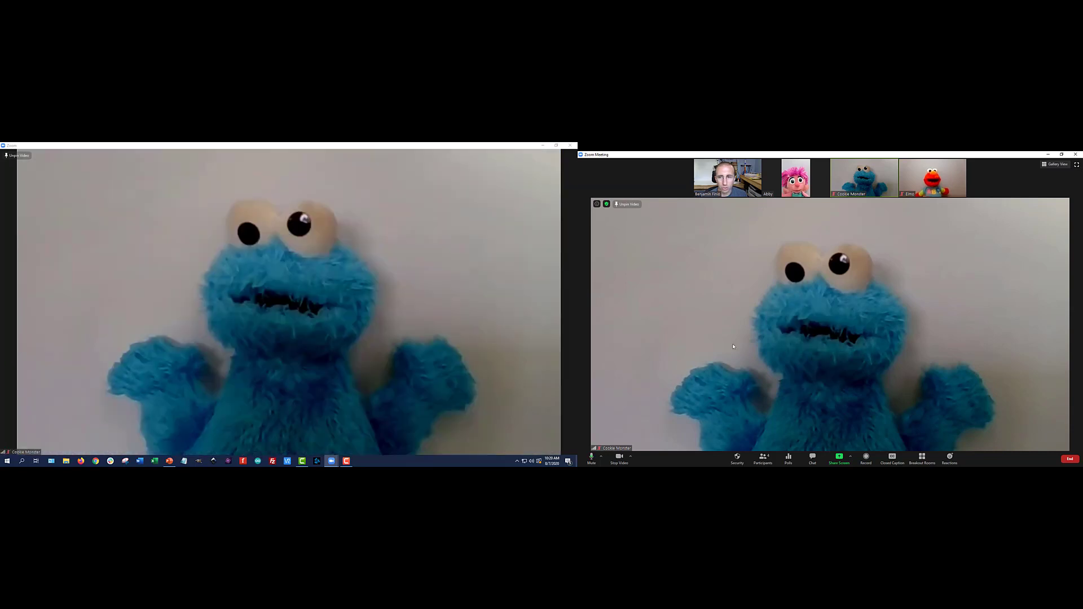
{"action": "mouse_move", "coordinate": [1056, 165]}
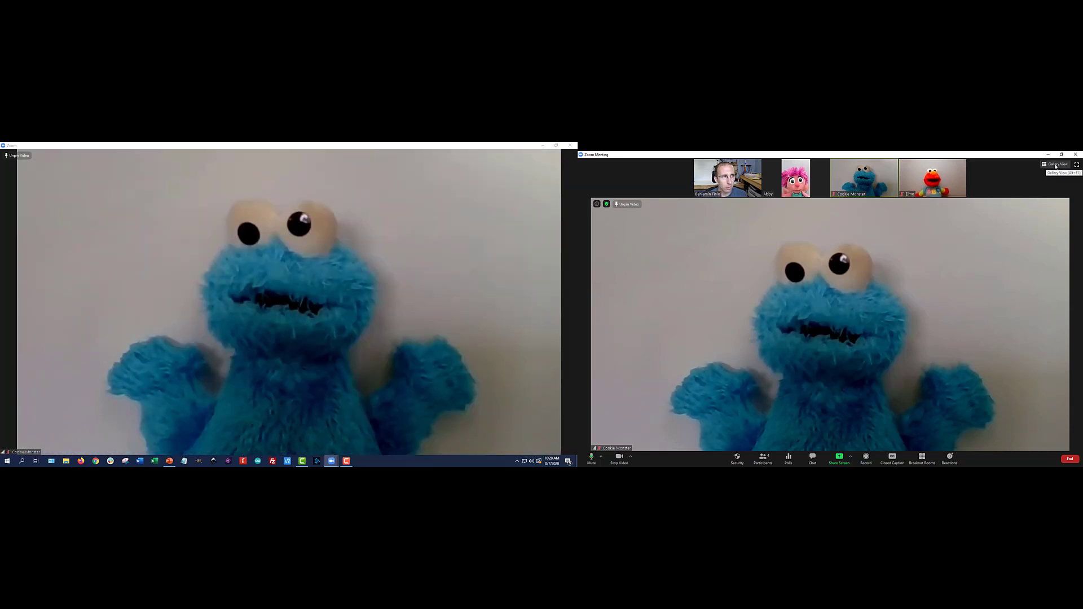
{"action": "left_click", "coordinate": [1056, 163]}
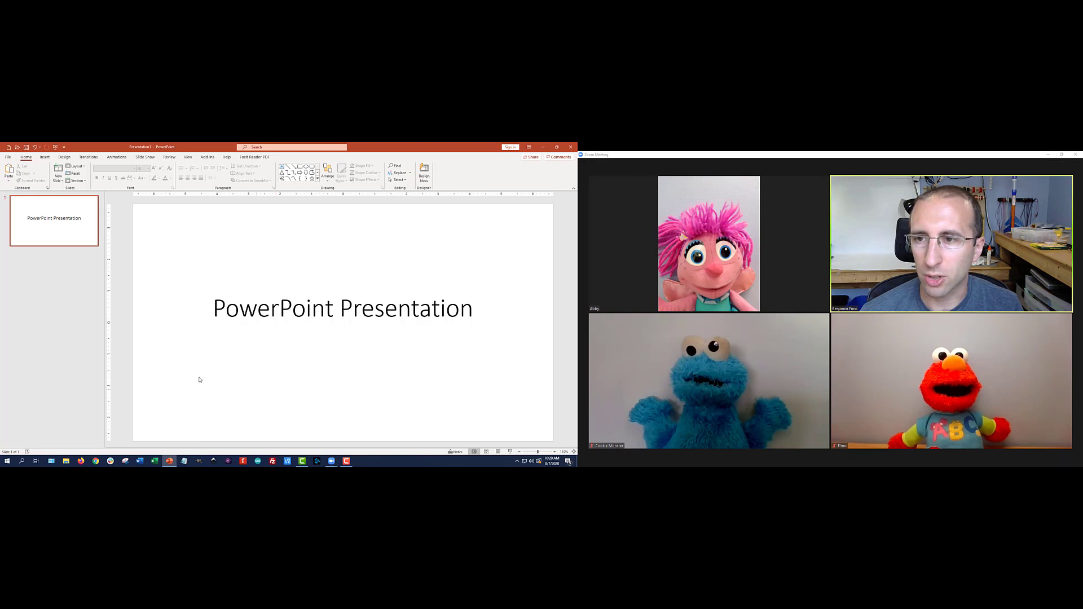
{"action": "mouse_move", "coordinate": [392, 245]}
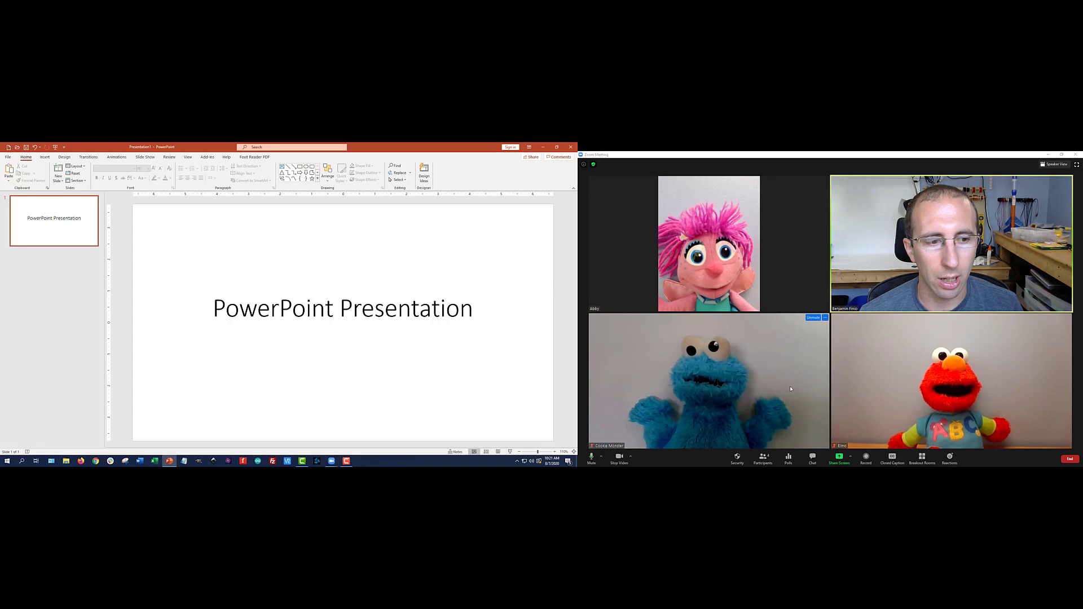
- Share the PowerPoint window again and return the meeting to the tiled participant grid
{"action": "left_click", "coordinate": [837, 458]}
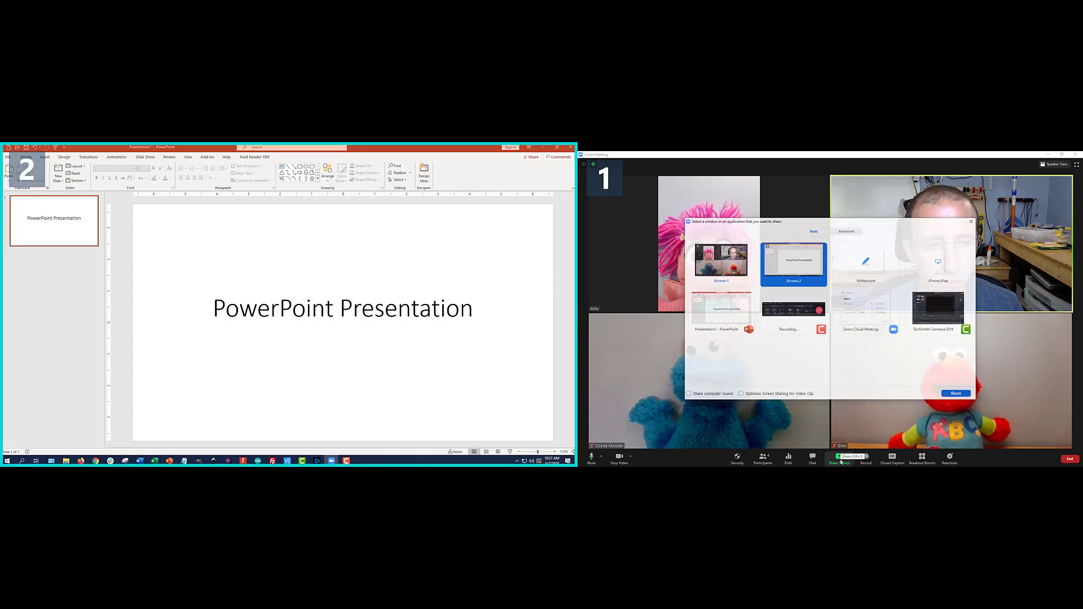
{"action": "left_click", "coordinate": [721, 312]}
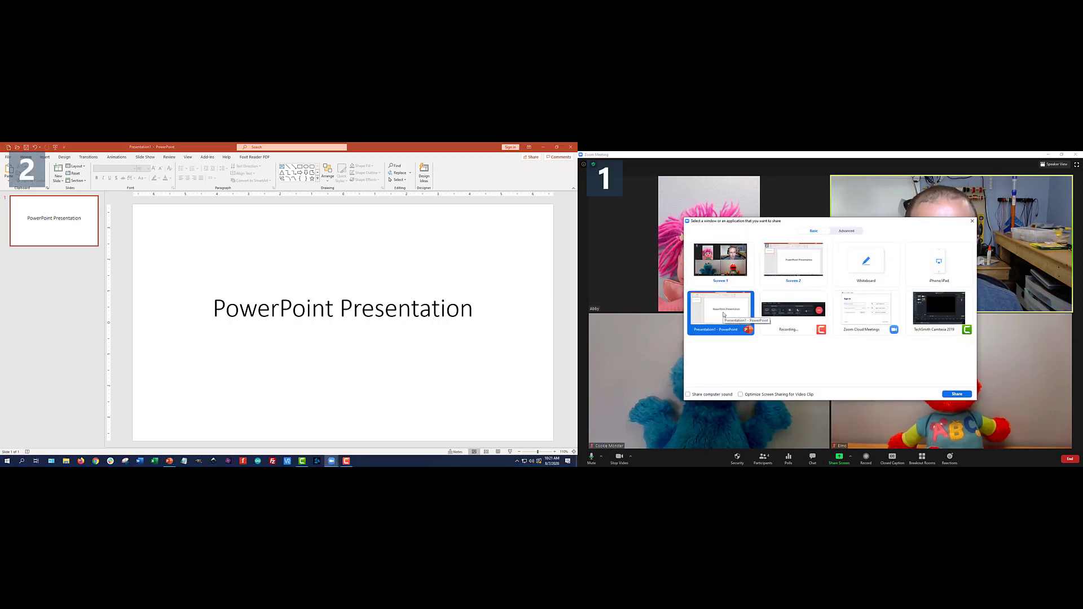
{"action": "left_click", "coordinate": [957, 394]}
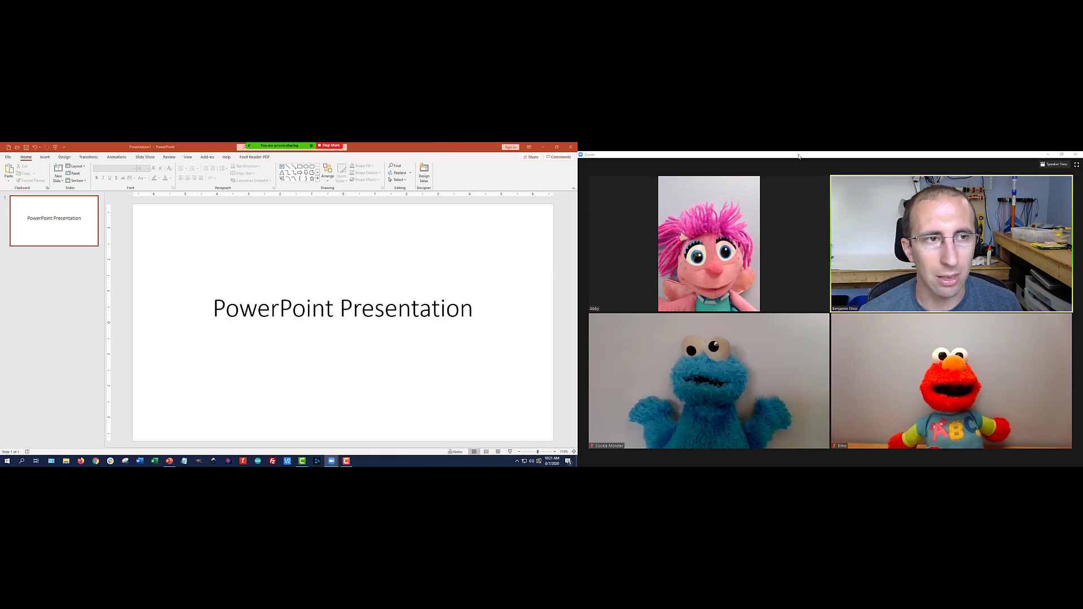
{"action": "mouse_move", "coordinate": [1055, 165]}
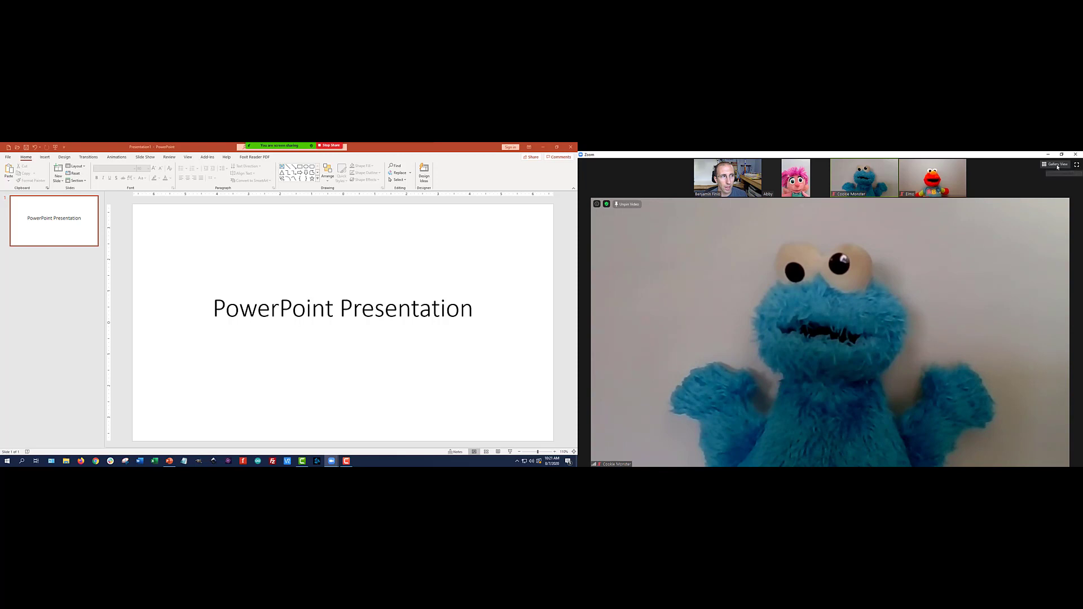
{"action": "left_click", "coordinate": [1055, 164]}
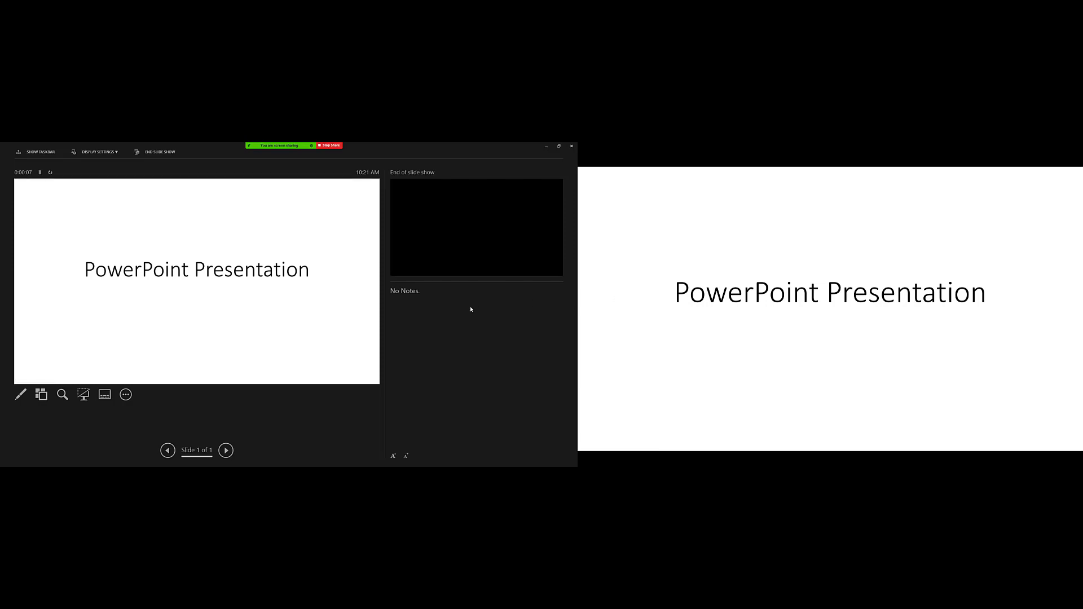
{"action": "mouse_move", "coordinate": [496, 334]}
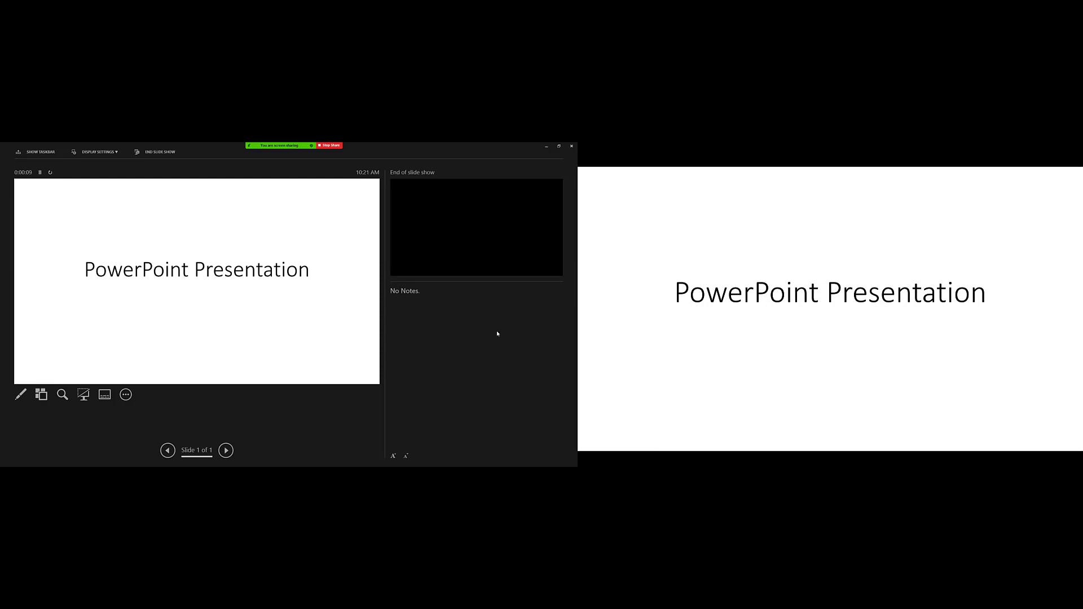
- Start the slide show swapped to the second monitor and drag the Zoom window across
{"action": "left_click", "coordinate": [7, 460]}
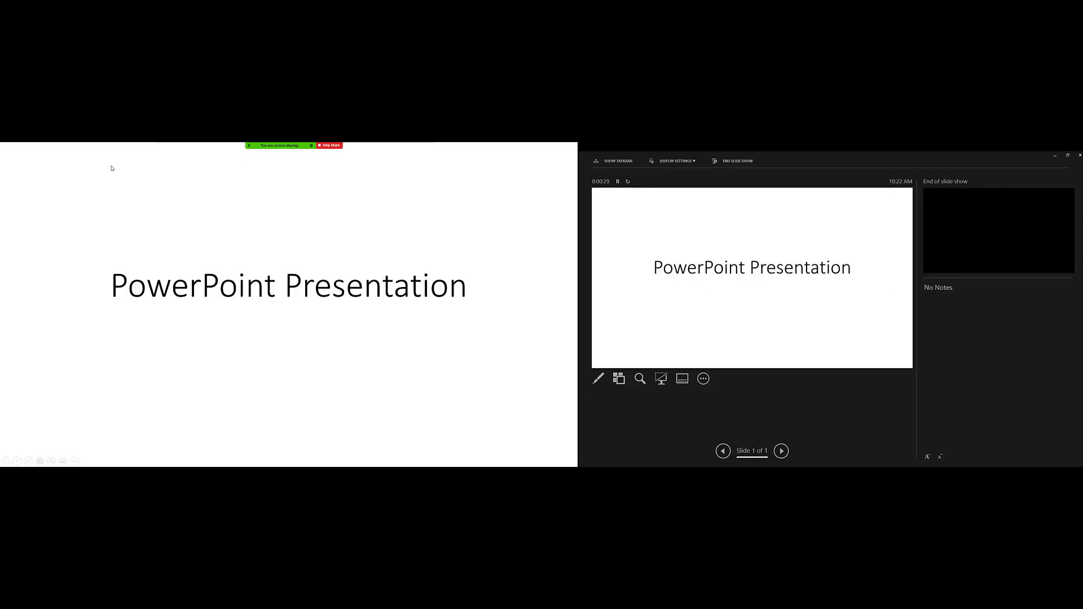
{"action": "left_click", "coordinate": [7, 460]}
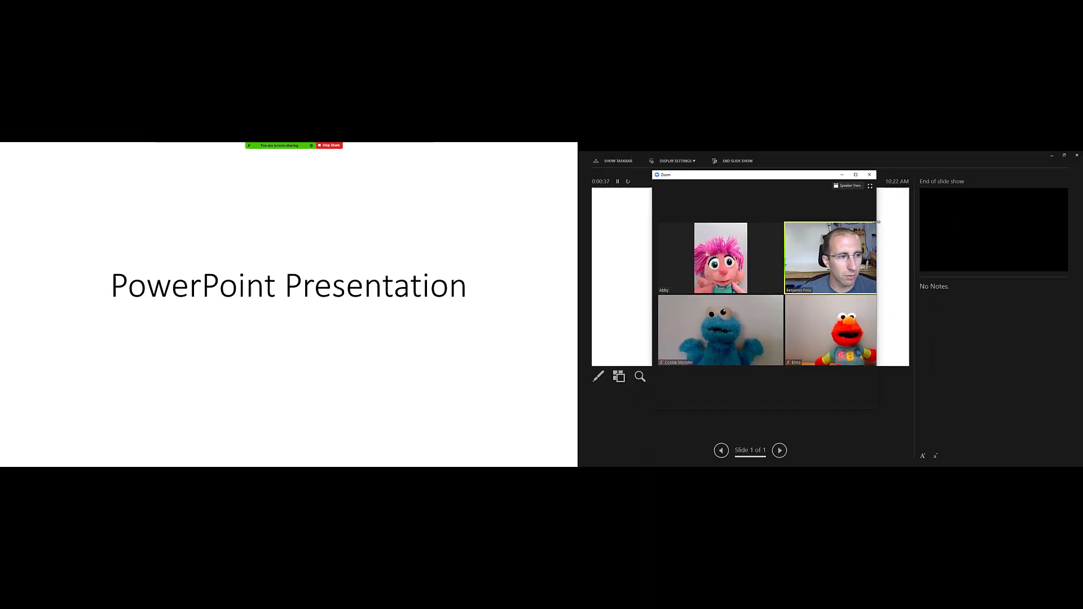
{"action": "left_click_drag", "start_coordinate": [752, 174], "coordinate": [704, 157]}
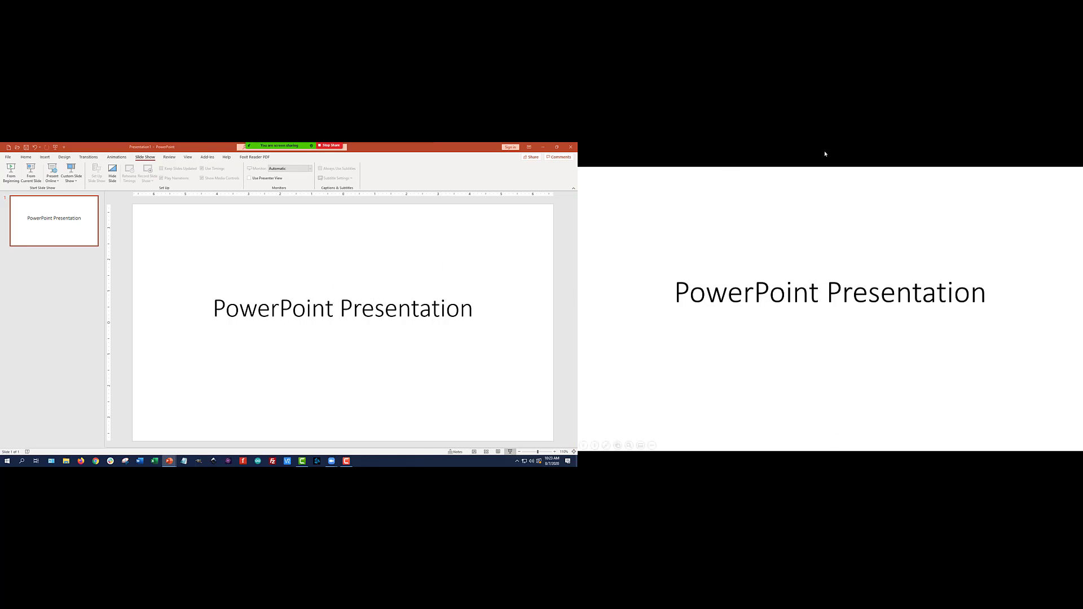
{"action": "mouse_move", "coordinate": [762, 220]}
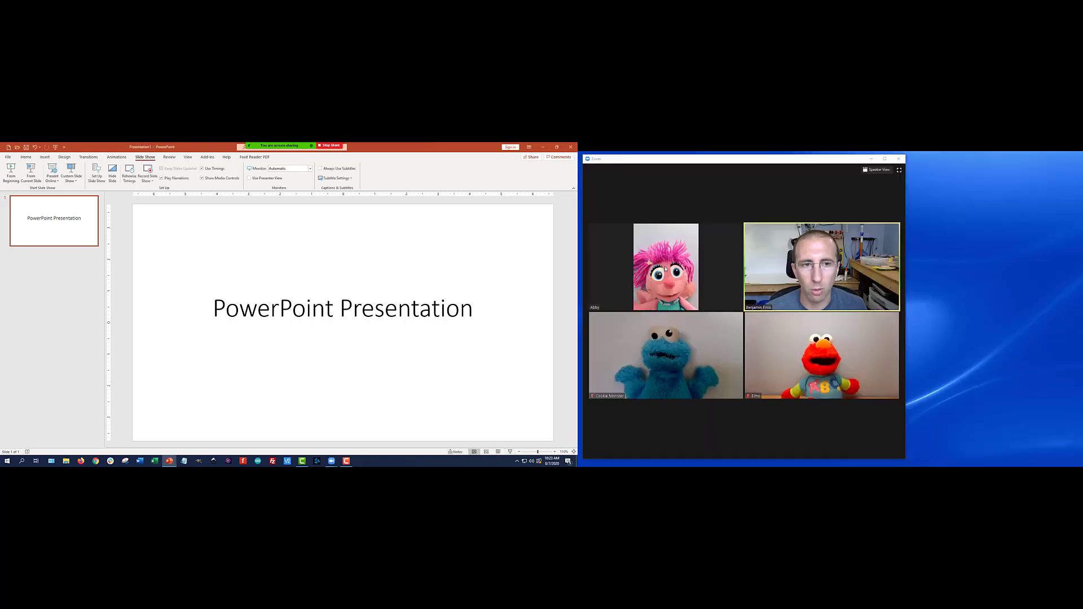
{"action": "mouse_move", "coordinate": [277, 168]}
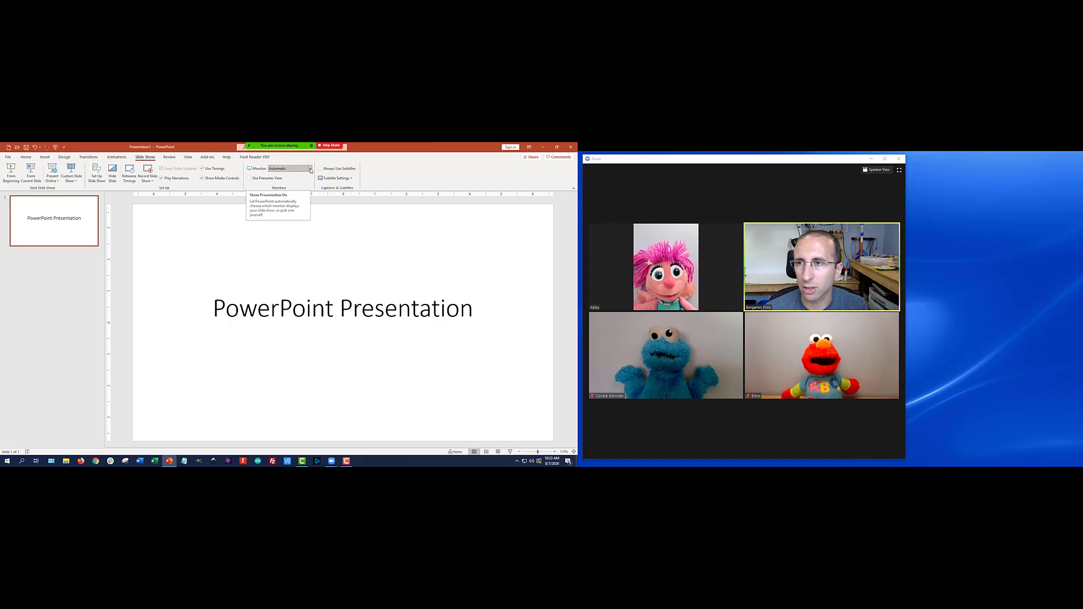
- Set the Slide Show Monitor dropdown from Automatic to Primary Monitor
{"action": "left_click", "coordinate": [310, 168]}
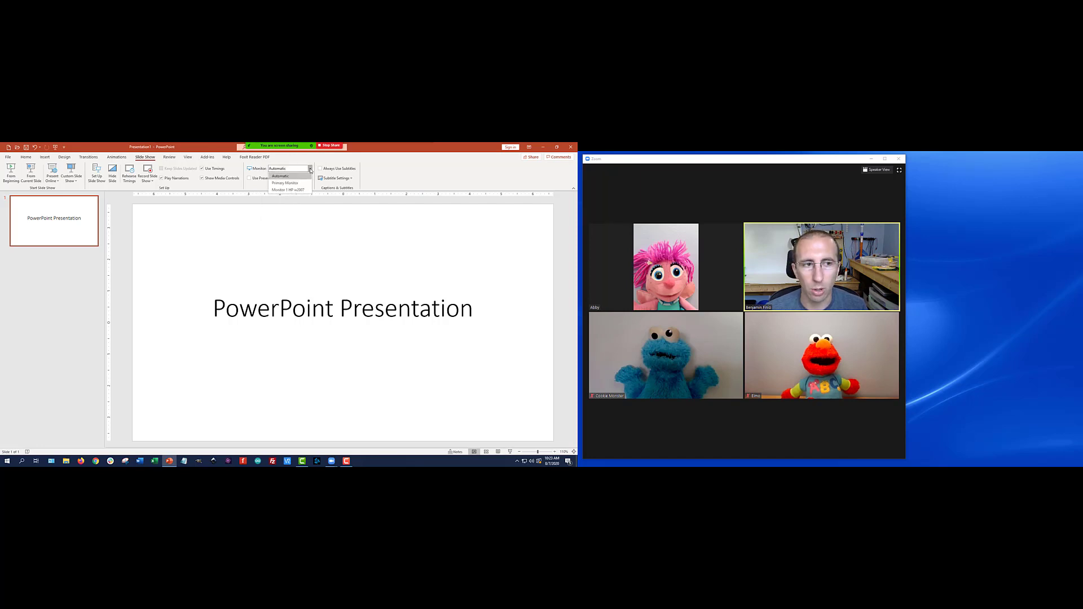
{"action": "left_click", "coordinate": [284, 182]}
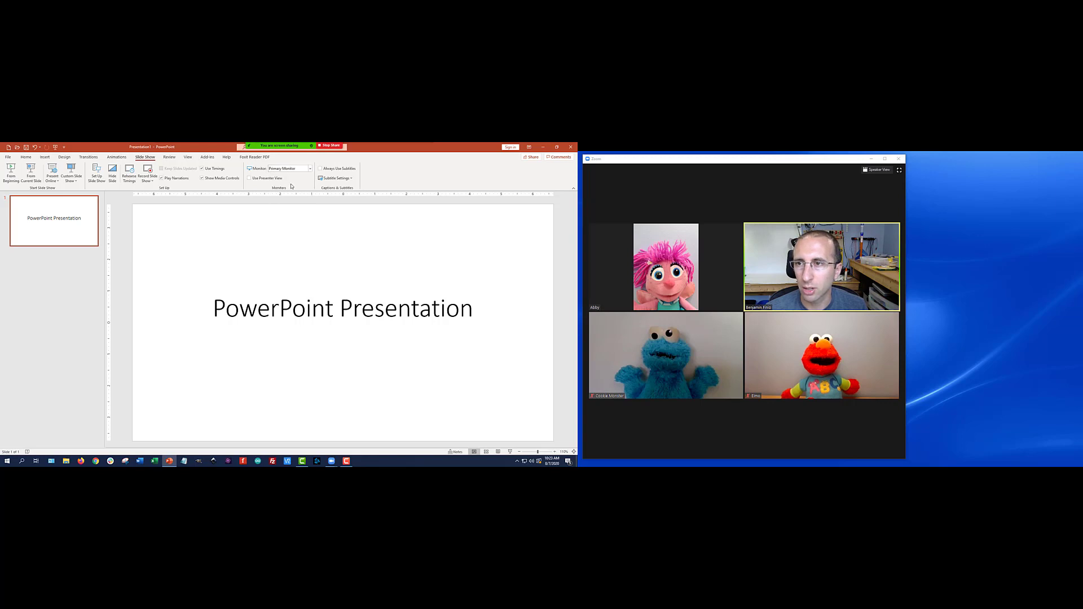